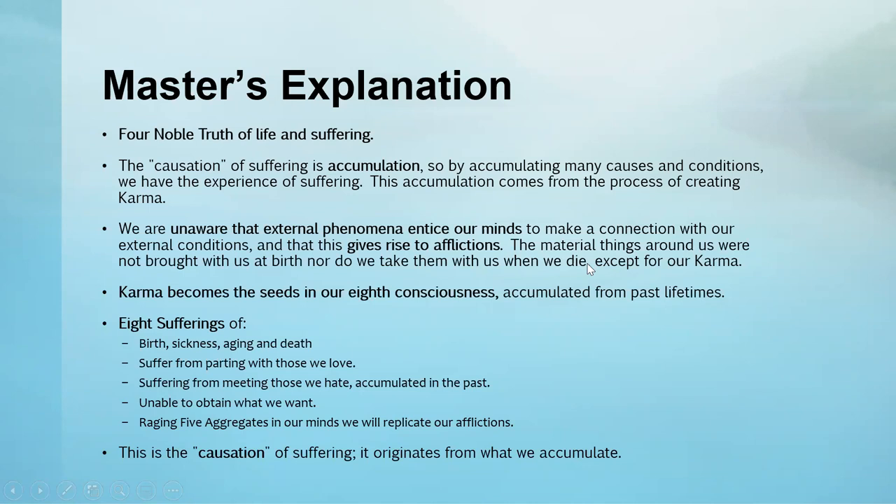
mouse_move(485, 261)
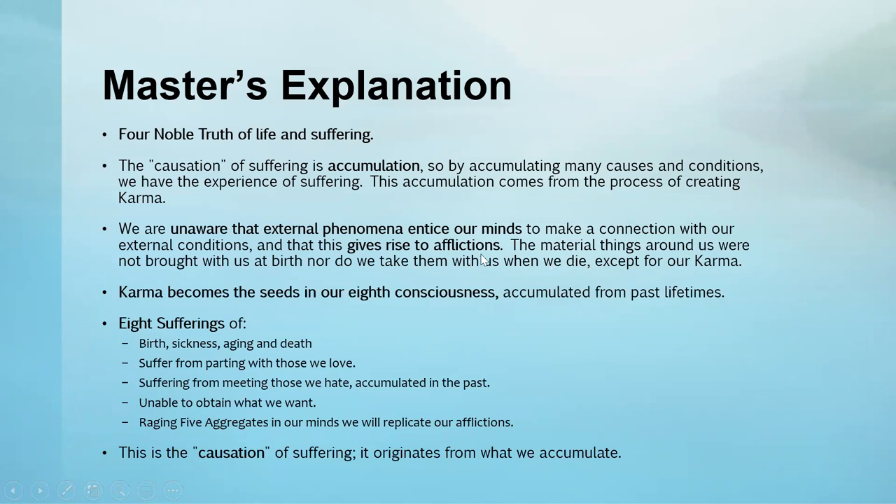
mouse_move(477, 257)
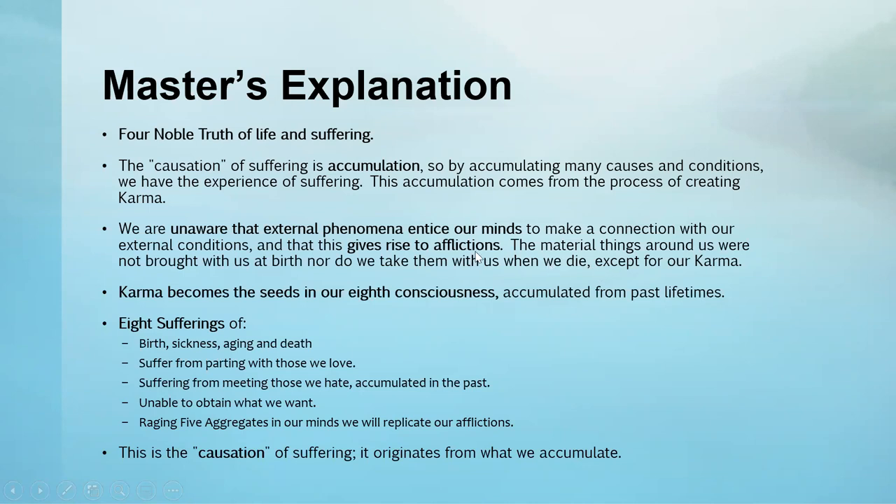
mouse_move(374, 315)
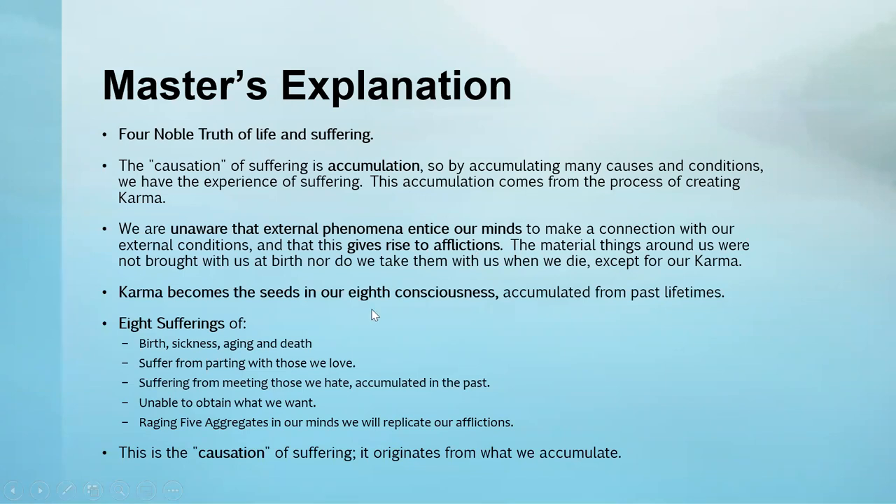
mouse_move(426, 312)
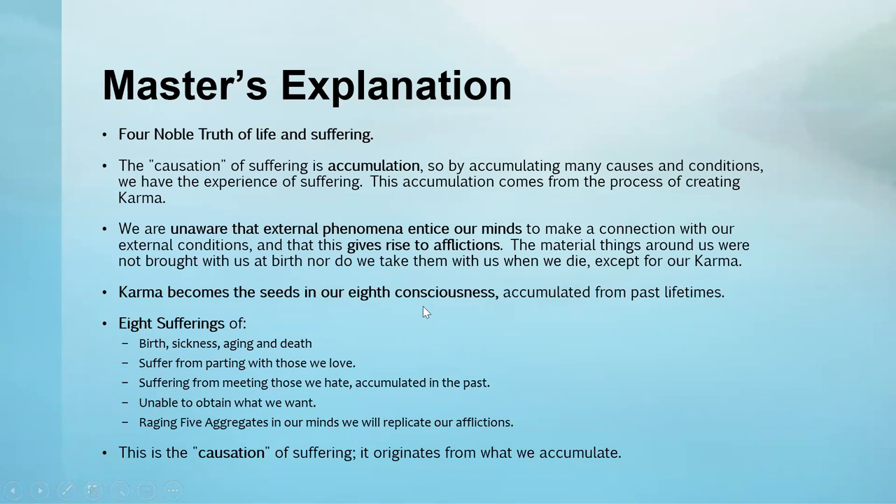
mouse_move(439, 314)
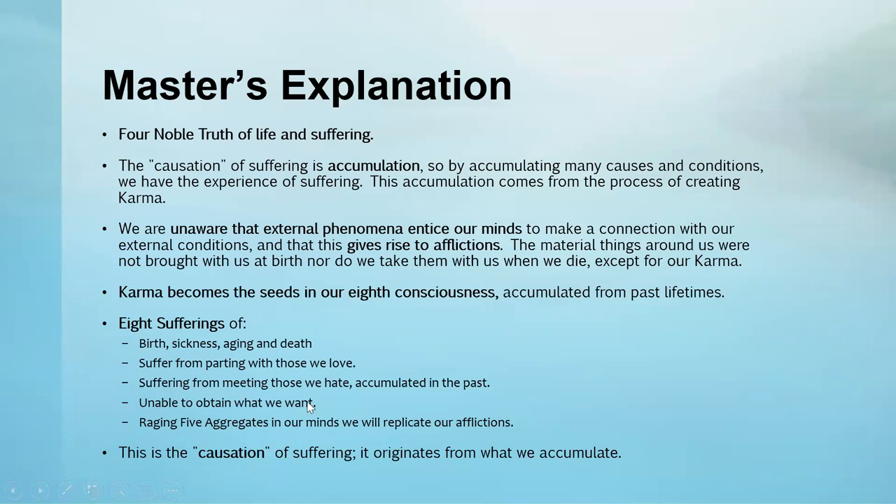
mouse_move(319, 386)
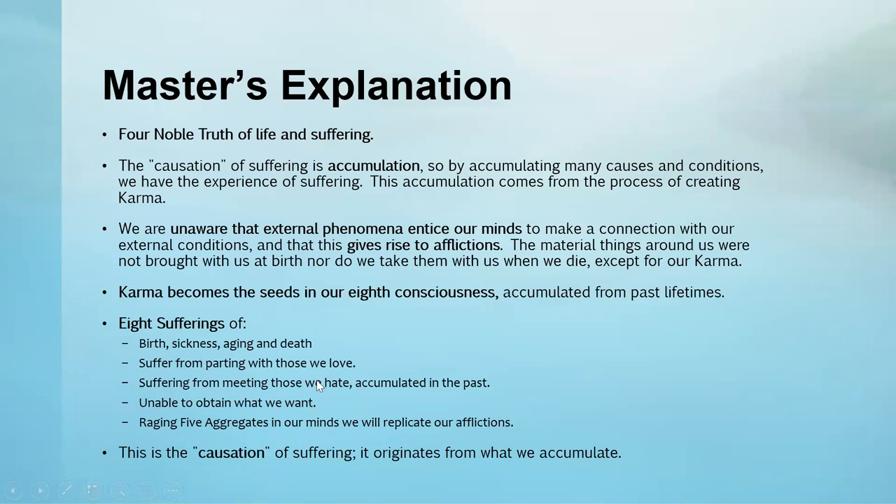
mouse_move(189, 355)
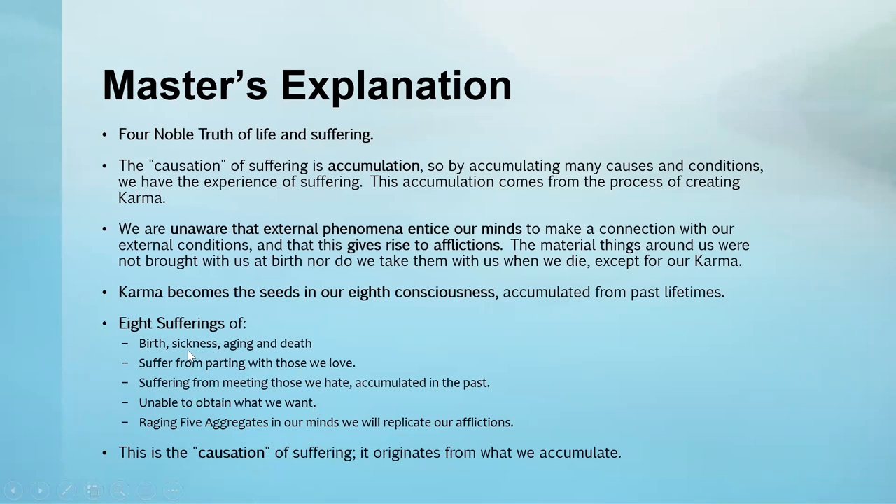
mouse_move(283, 363)
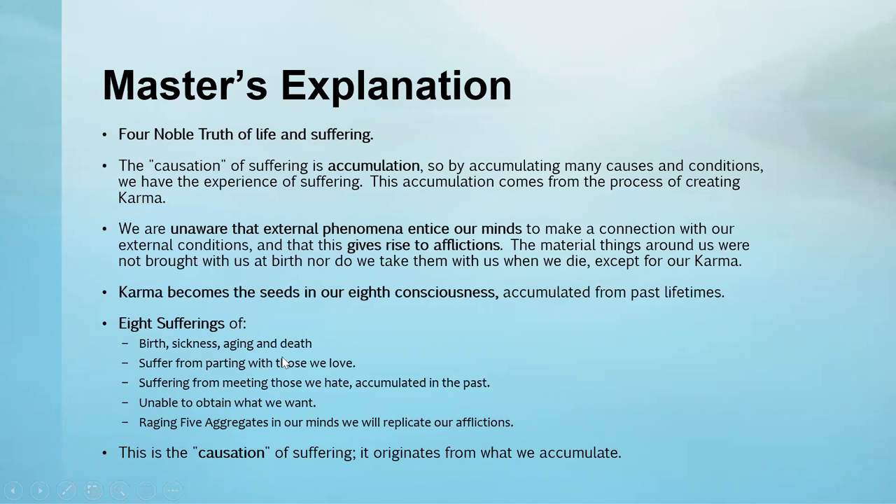
mouse_move(286, 378)
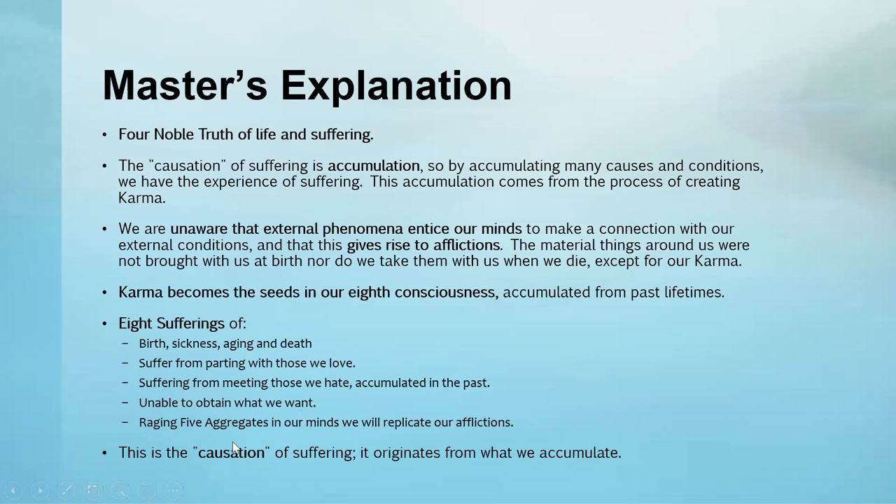
mouse_move(235, 448)
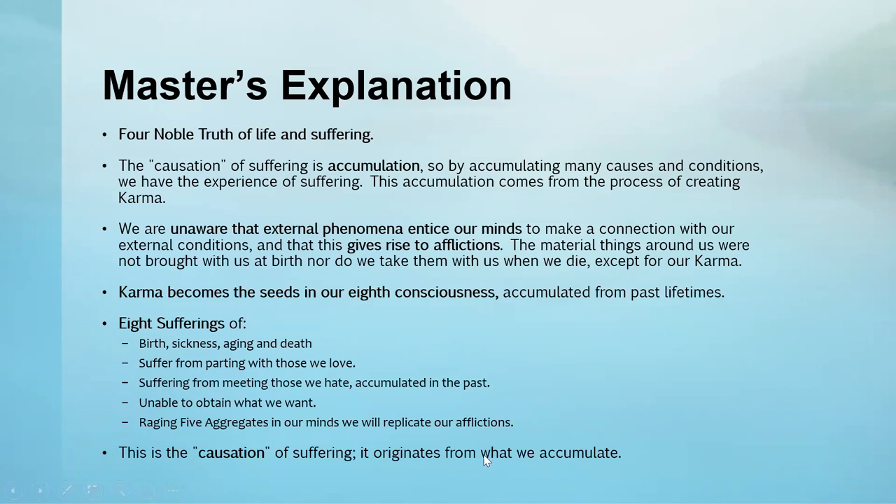
mouse_move(694, 420)
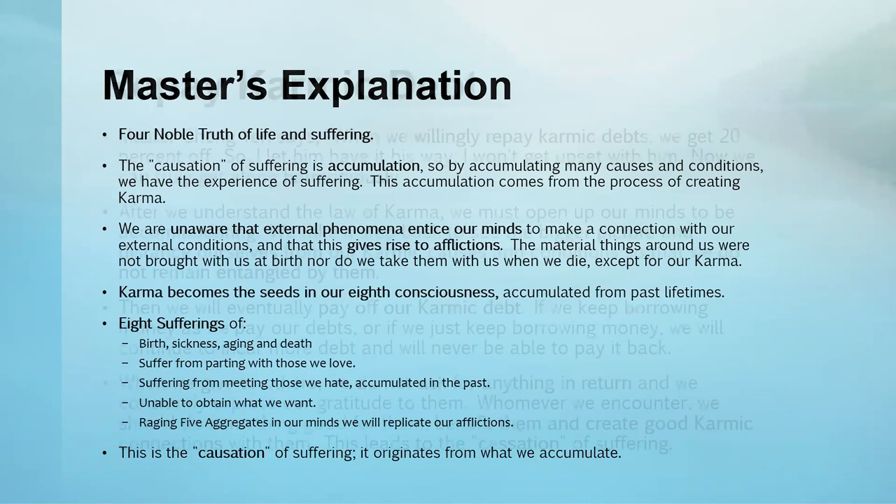
Advance the running slideshow to the Repay Karmic Debt slide with its four points.
key(Right)
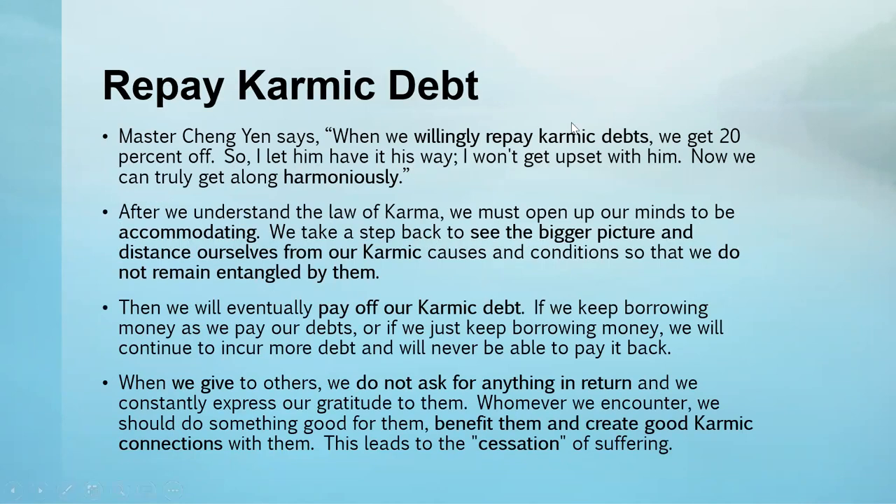
mouse_move(367, 153)
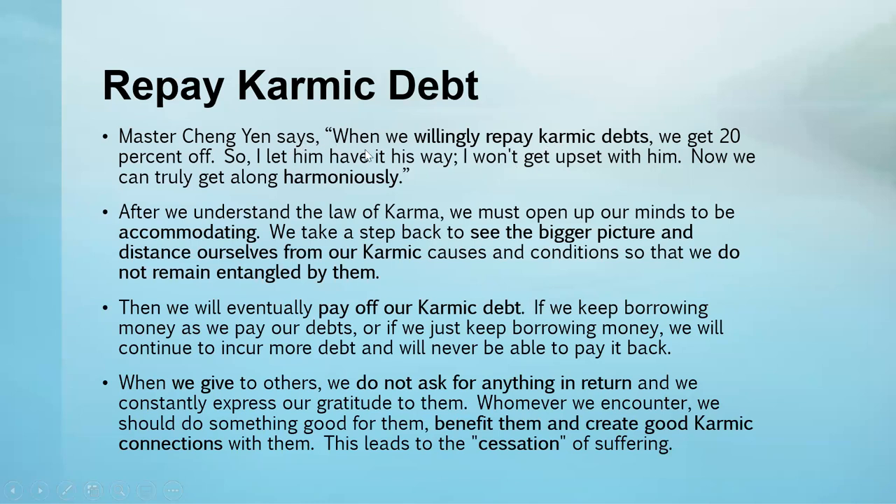
mouse_move(405, 155)
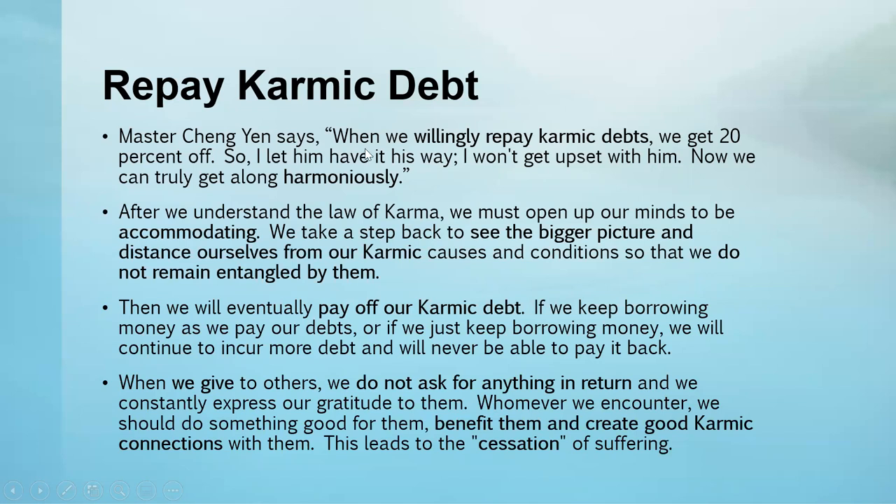
mouse_move(448, 196)
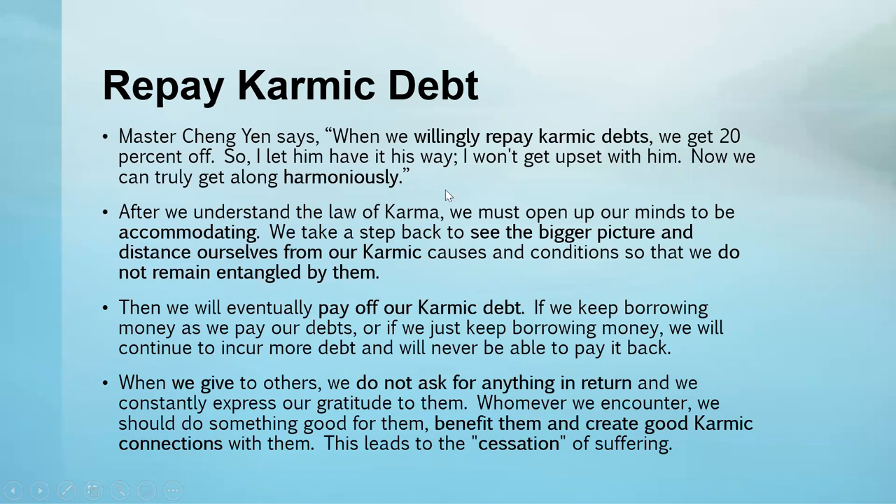
mouse_move(414, 201)
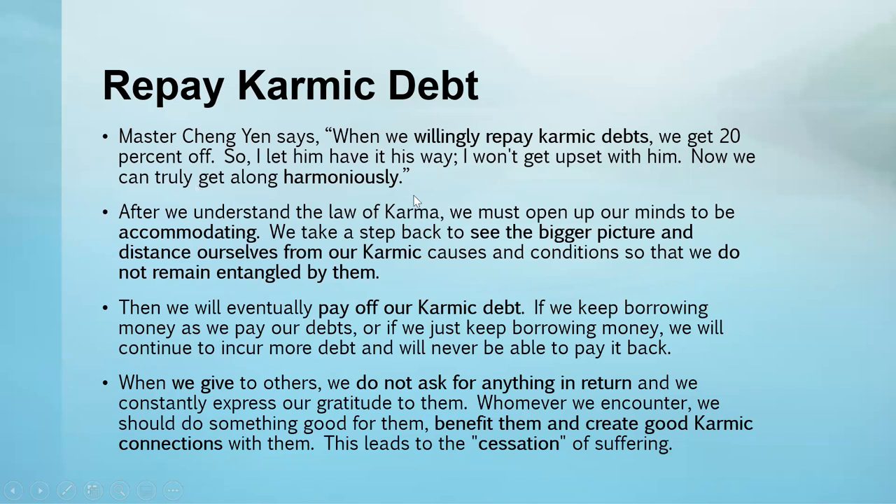
mouse_move(495, 174)
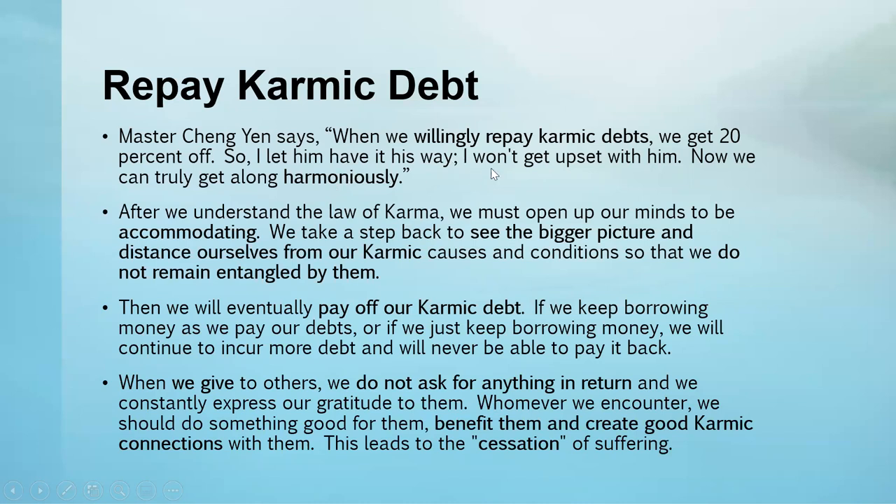
mouse_move(661, 185)
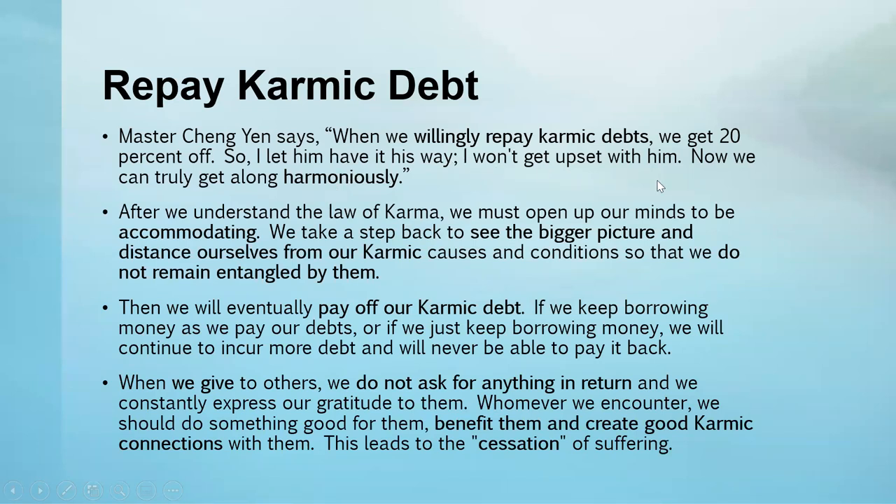
mouse_move(417, 158)
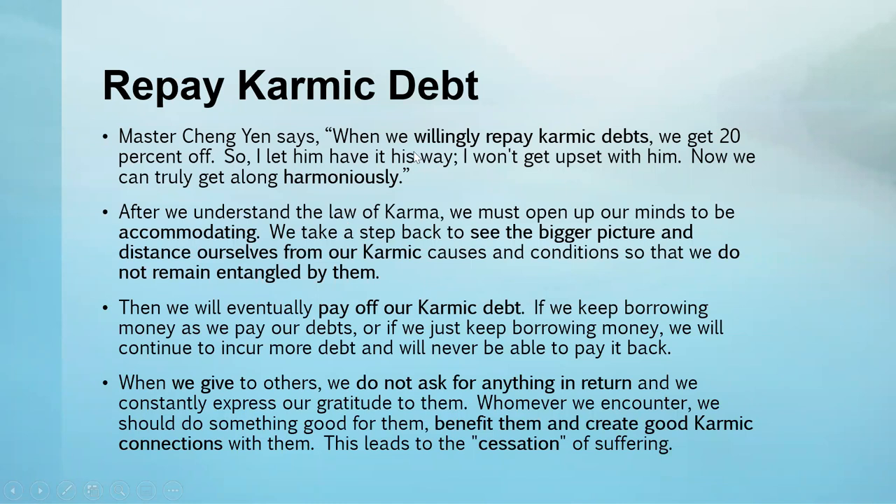
mouse_move(316, 202)
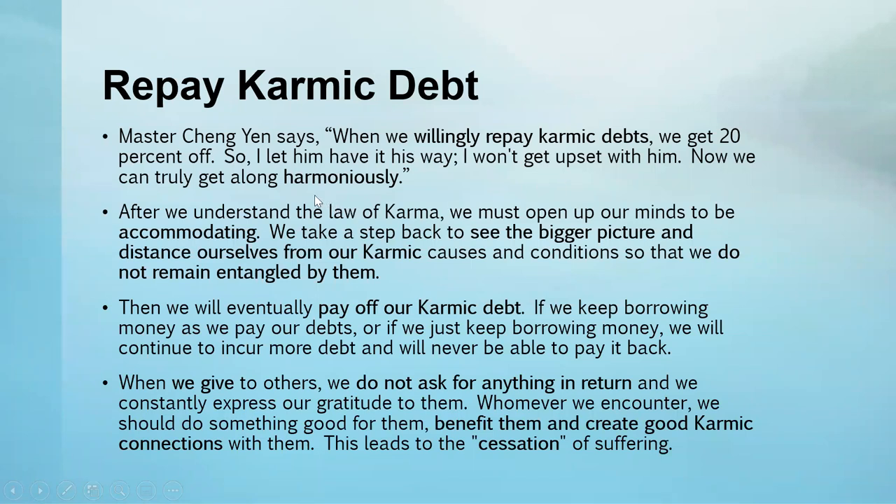
mouse_move(428, 191)
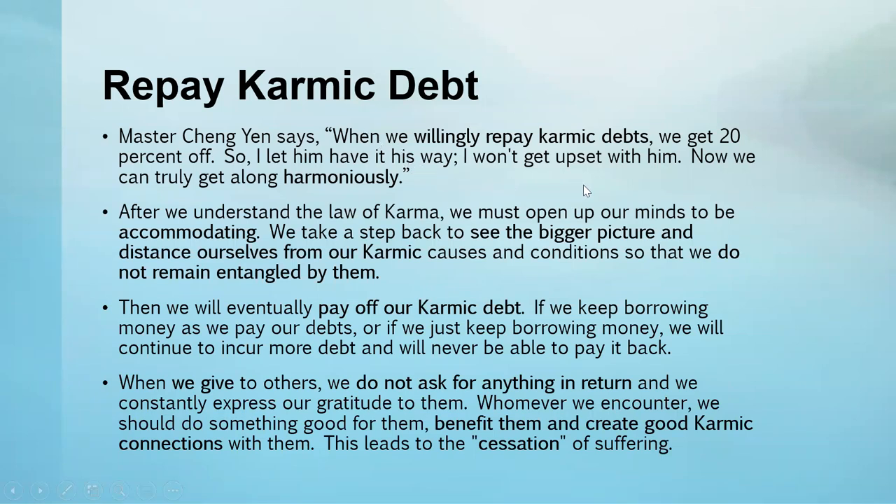
mouse_move(341, 251)
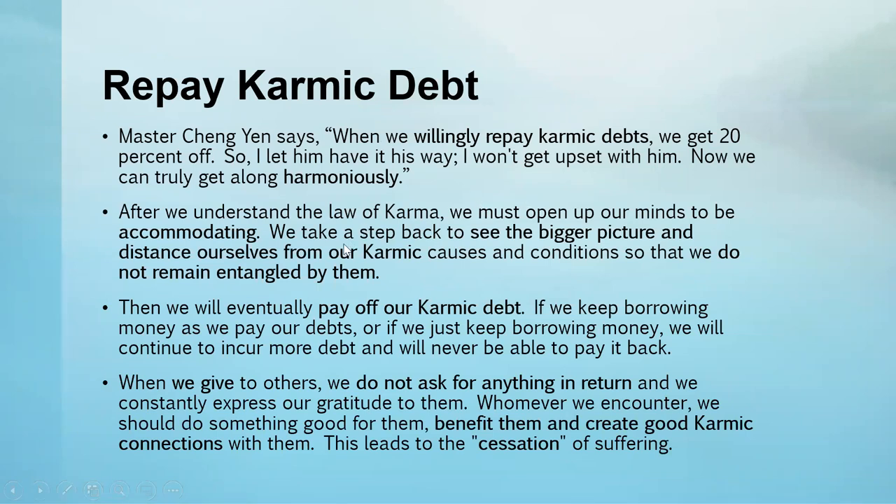
mouse_move(543, 241)
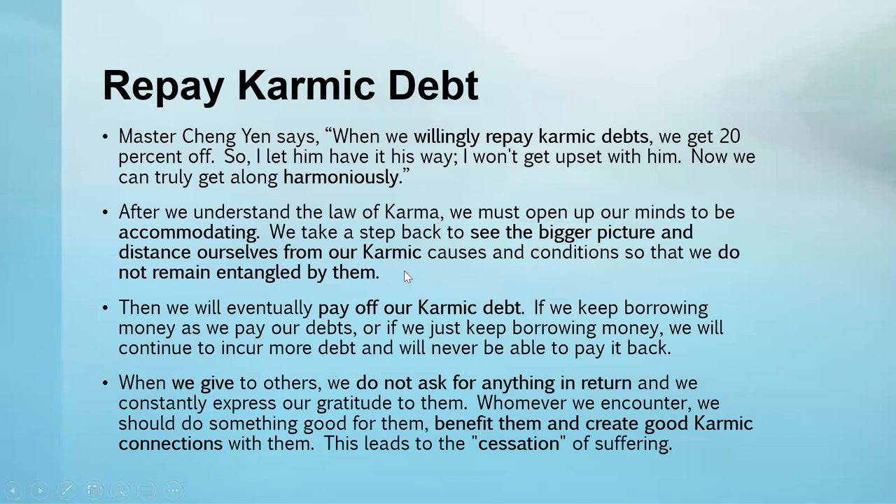
mouse_move(411, 273)
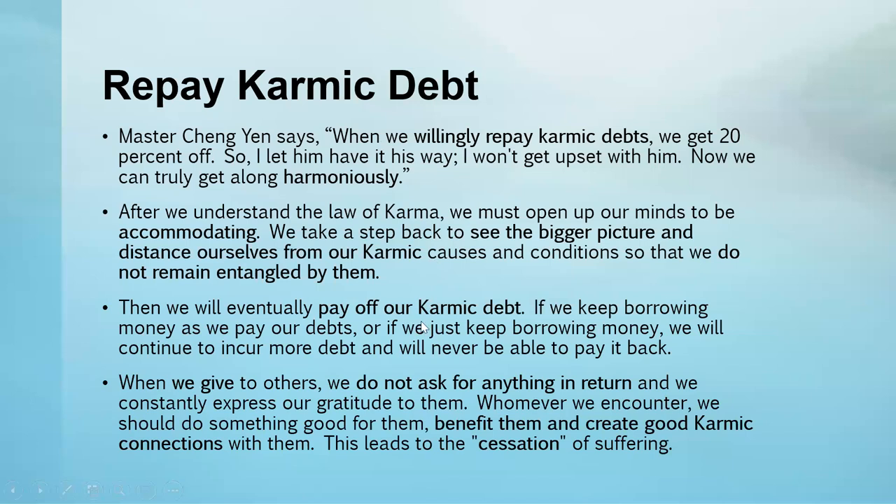
mouse_move(511, 440)
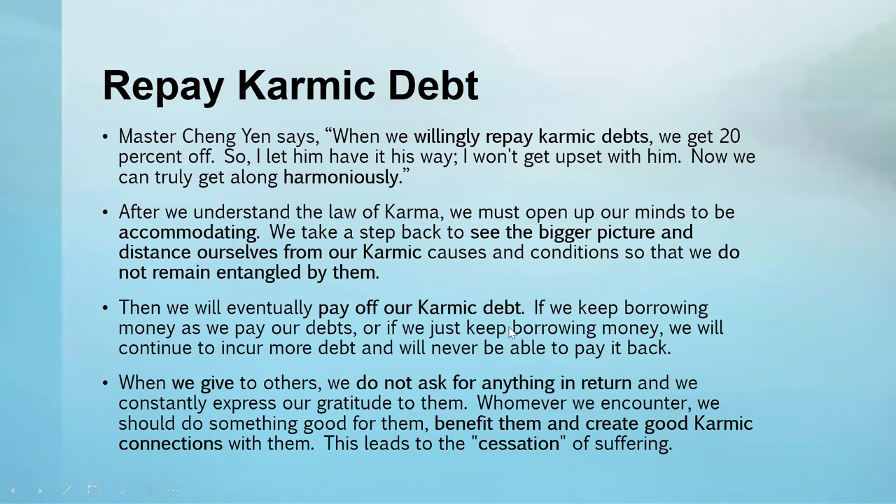
mouse_move(496, 228)
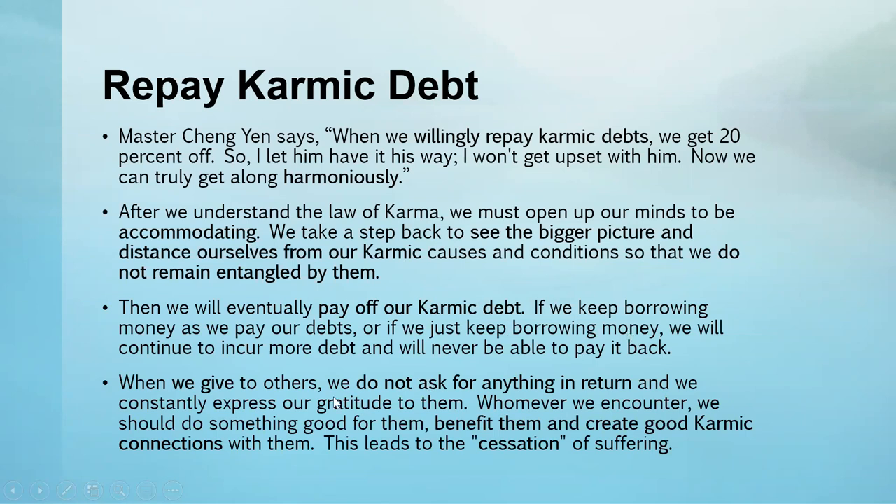
mouse_move(286, 397)
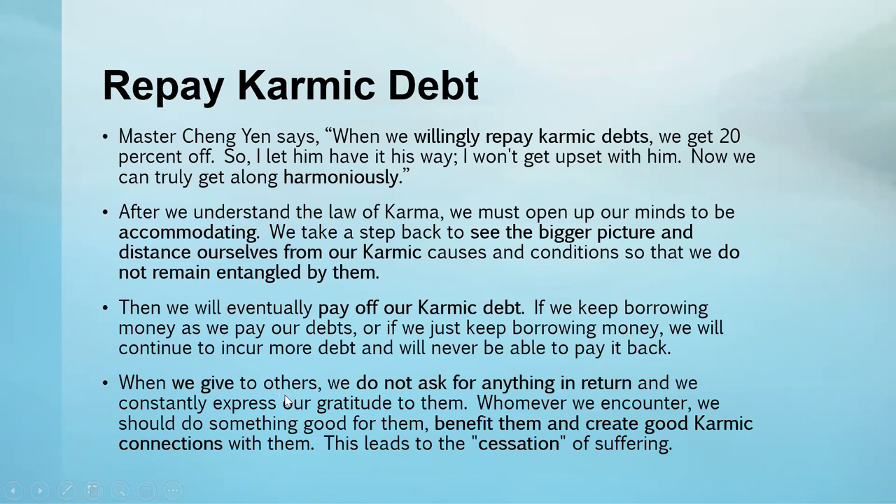
mouse_move(429, 418)
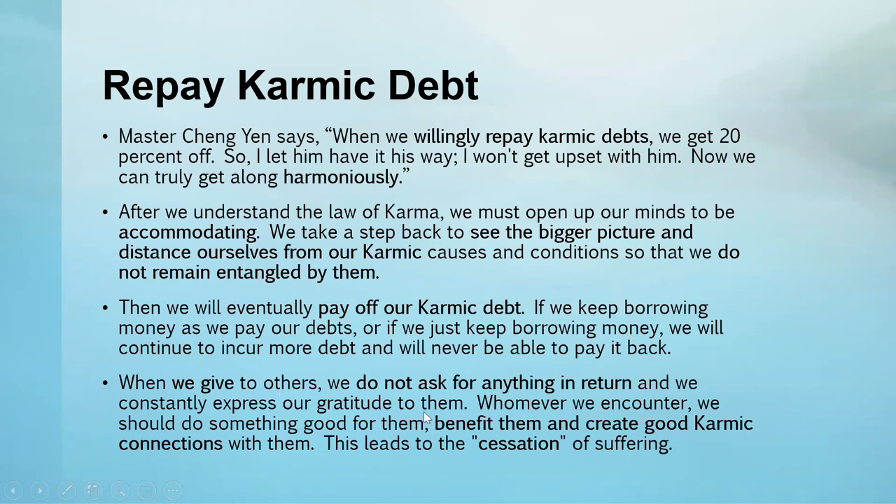
mouse_move(595, 417)
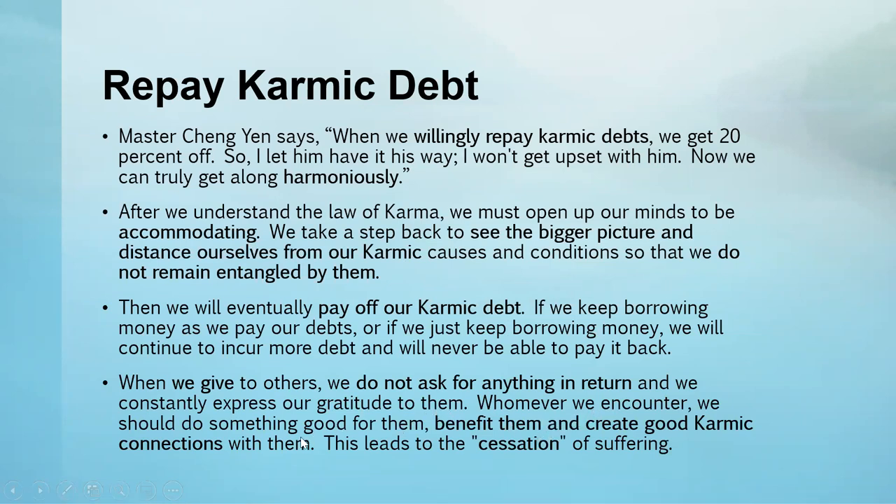
mouse_move(316, 464)
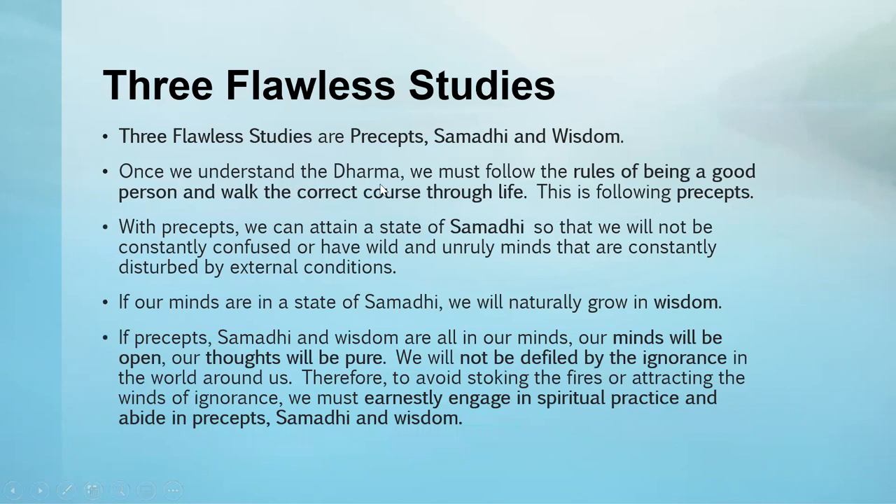
mouse_move(697, 193)
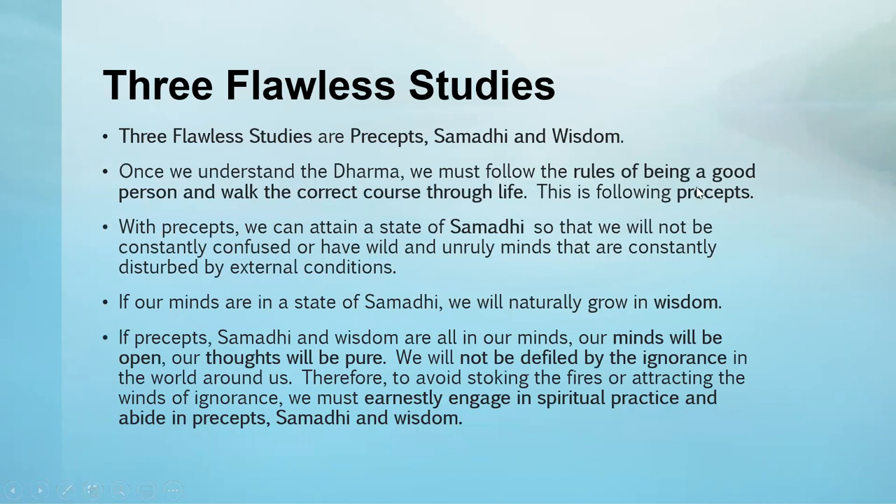
mouse_move(199, 221)
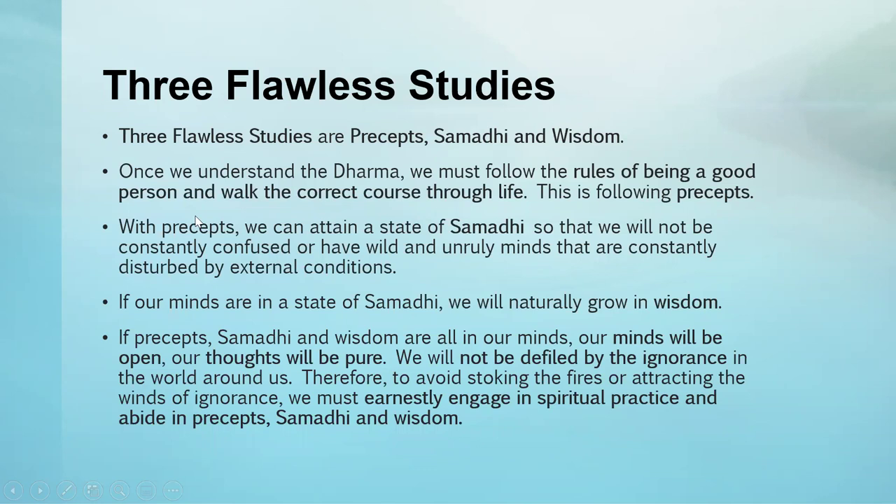
mouse_move(490, 213)
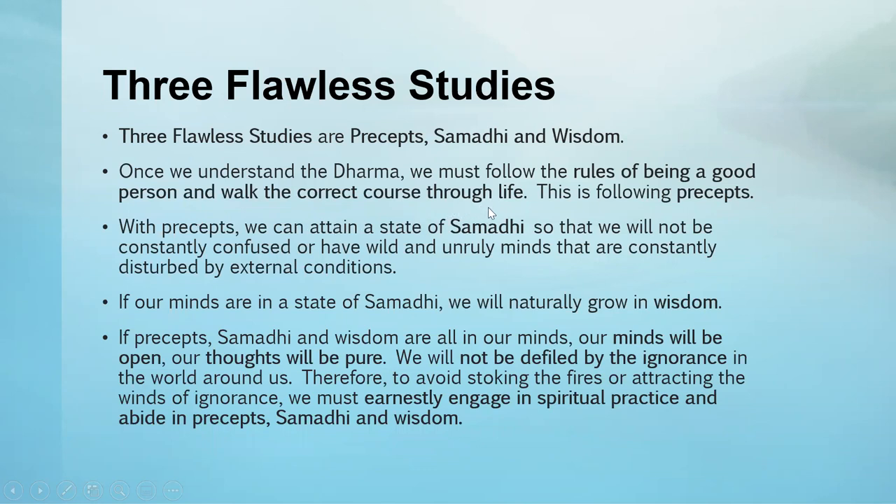
mouse_move(616, 179)
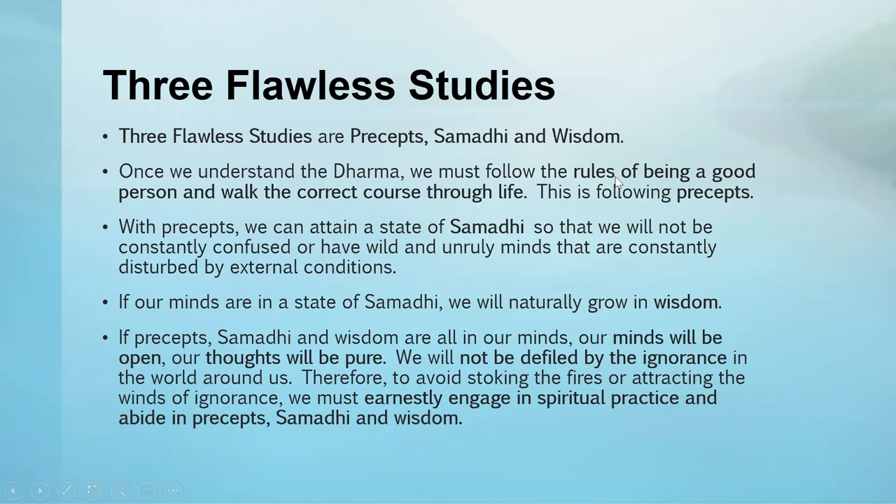
mouse_move(510, 216)
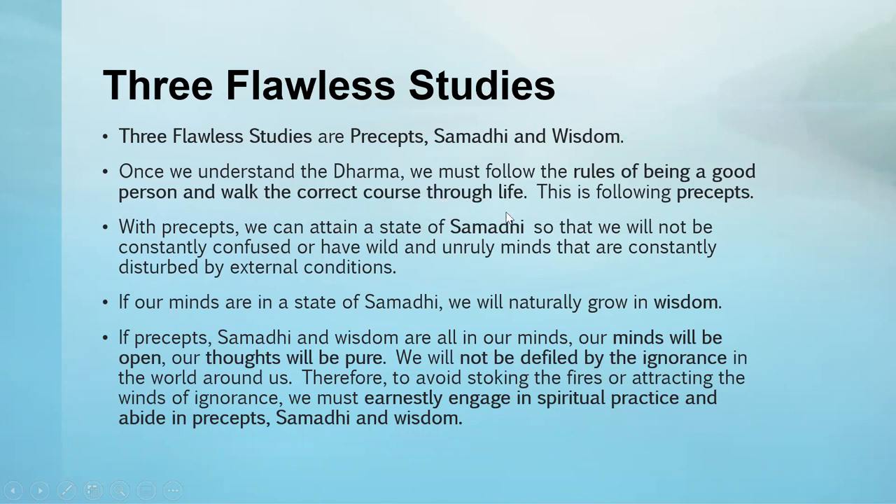
mouse_move(517, 216)
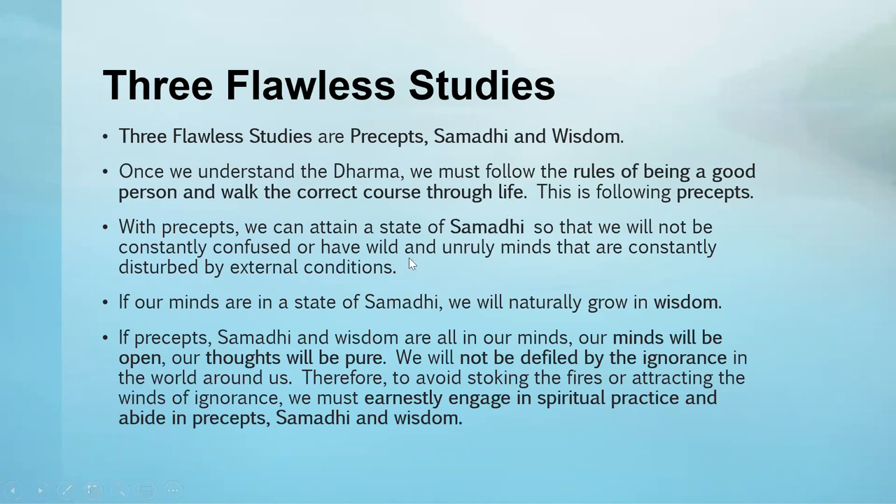
mouse_move(539, 279)
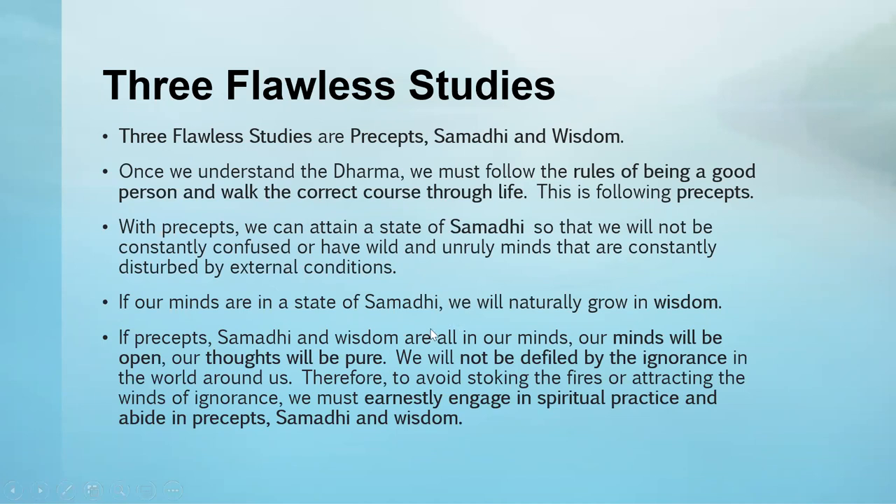
mouse_move(524, 325)
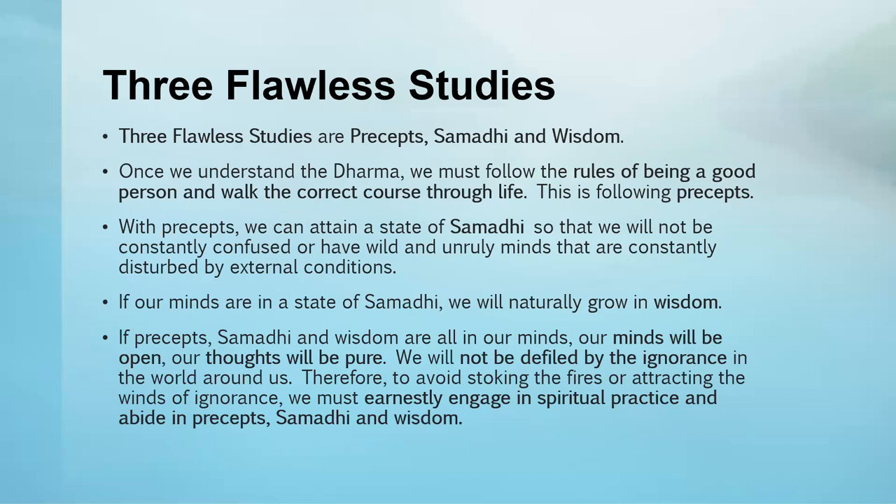
mouse_move(320, 304)
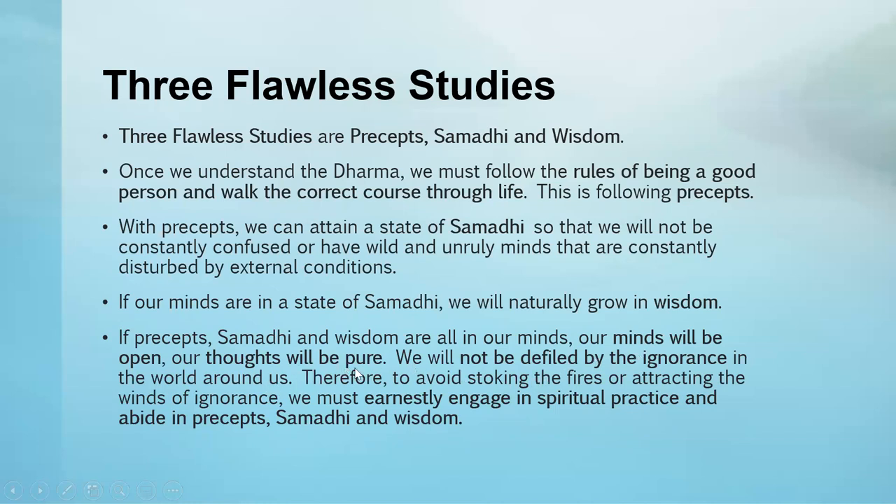
mouse_move(472, 382)
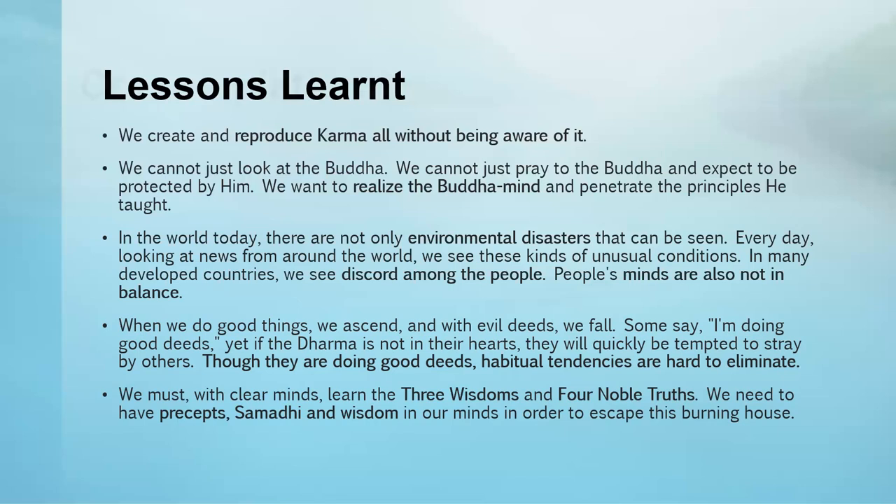
Advance the slideshow past Lessons Learnt to the final Contemplation slide.
key(Right)
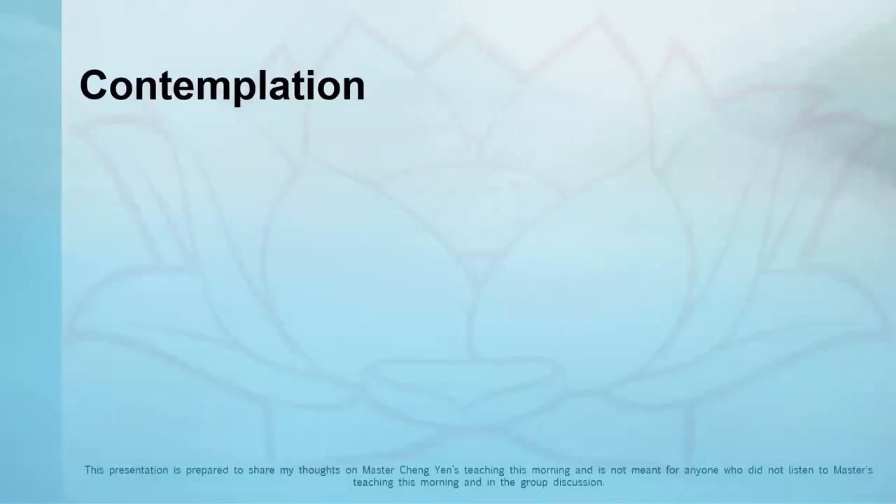